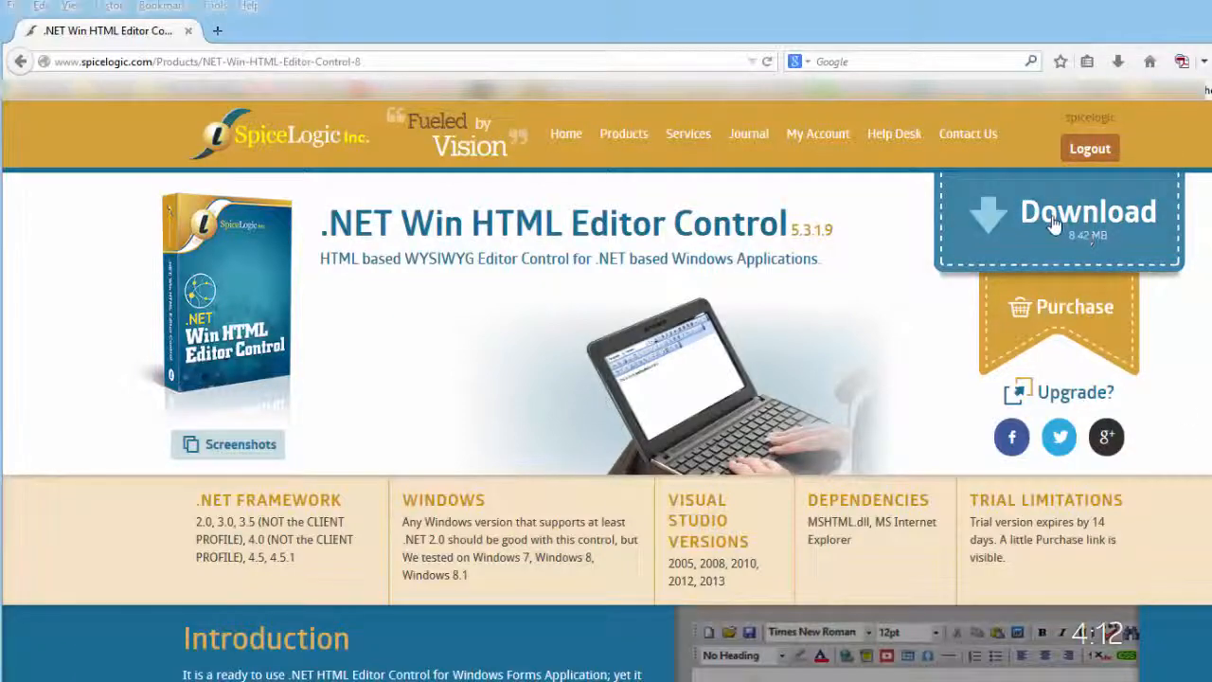
Step: Download the trial zip of the .NET Win HTML Editor Control from SpiceLogic
click(1057, 211)
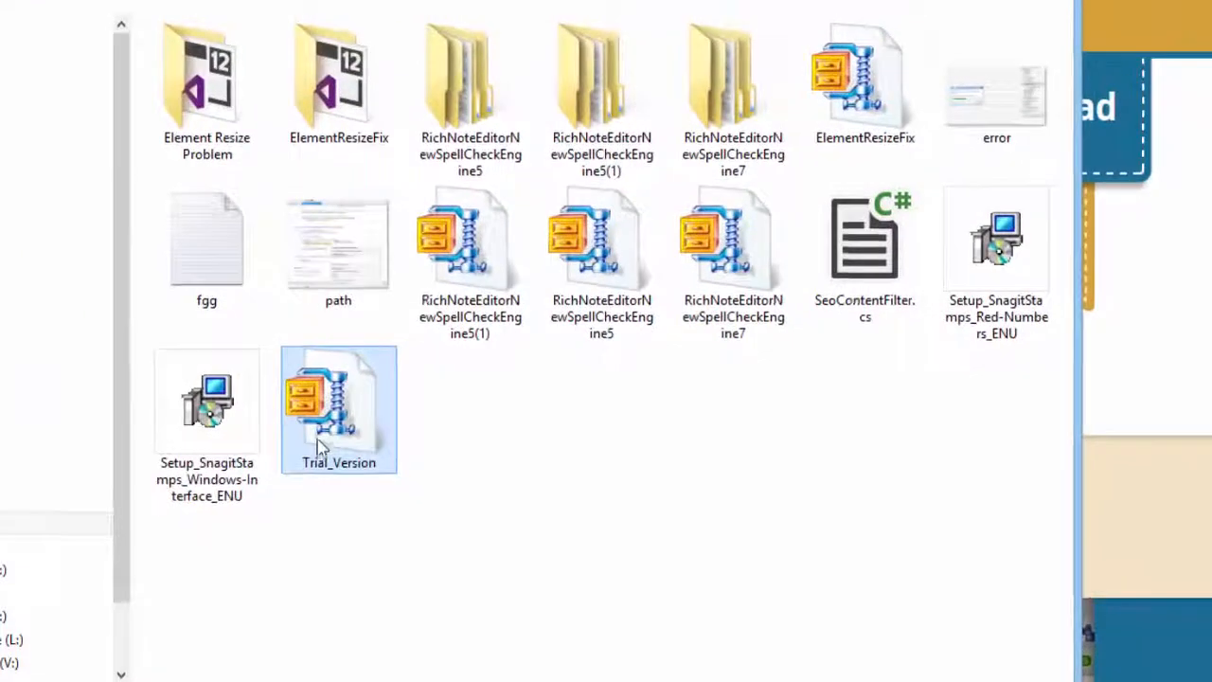
Step: Unblock Trial_Version.zip in its Properties and confirm
right_click(338, 407)
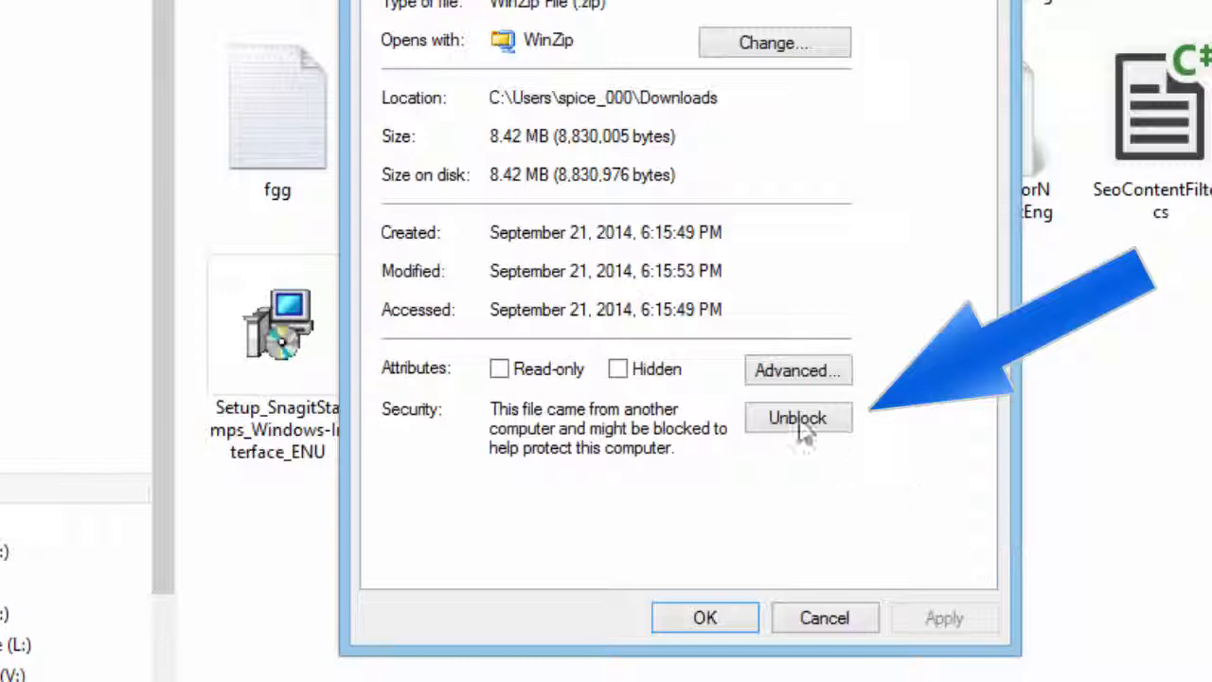
click(797, 417)
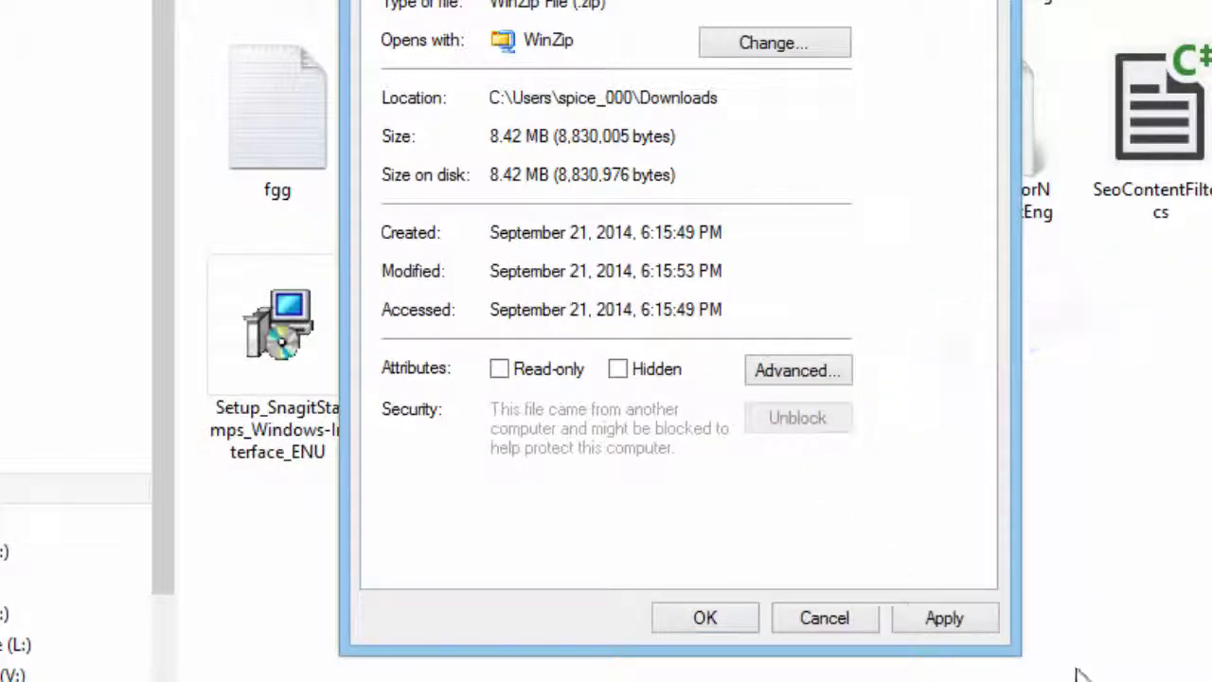
click(705, 618)
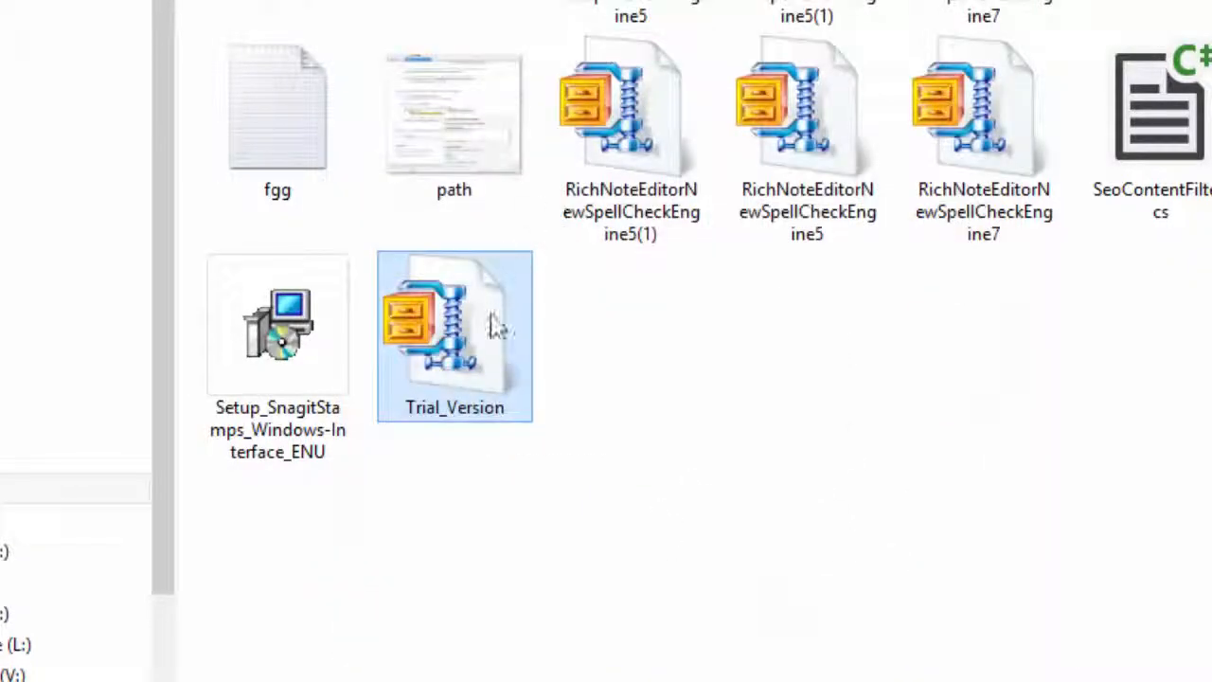
right_click(454, 326)
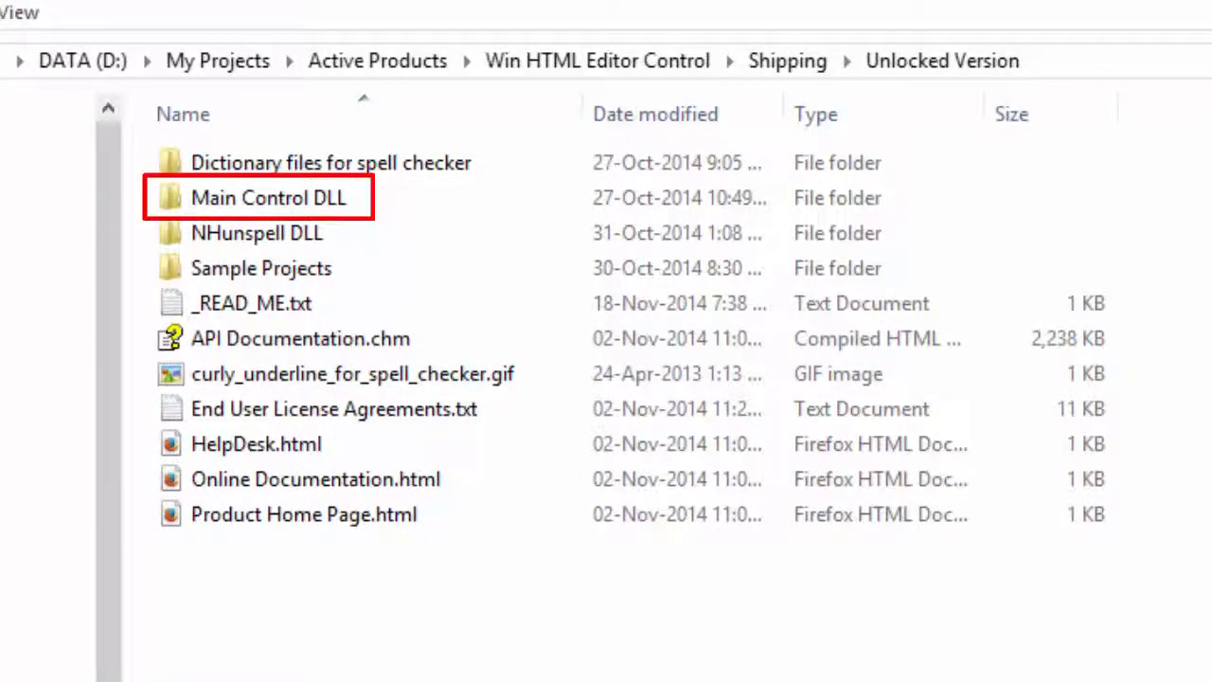
Step: Open Main Control DLL, then its .NET 4.0 folder
click(269, 197)
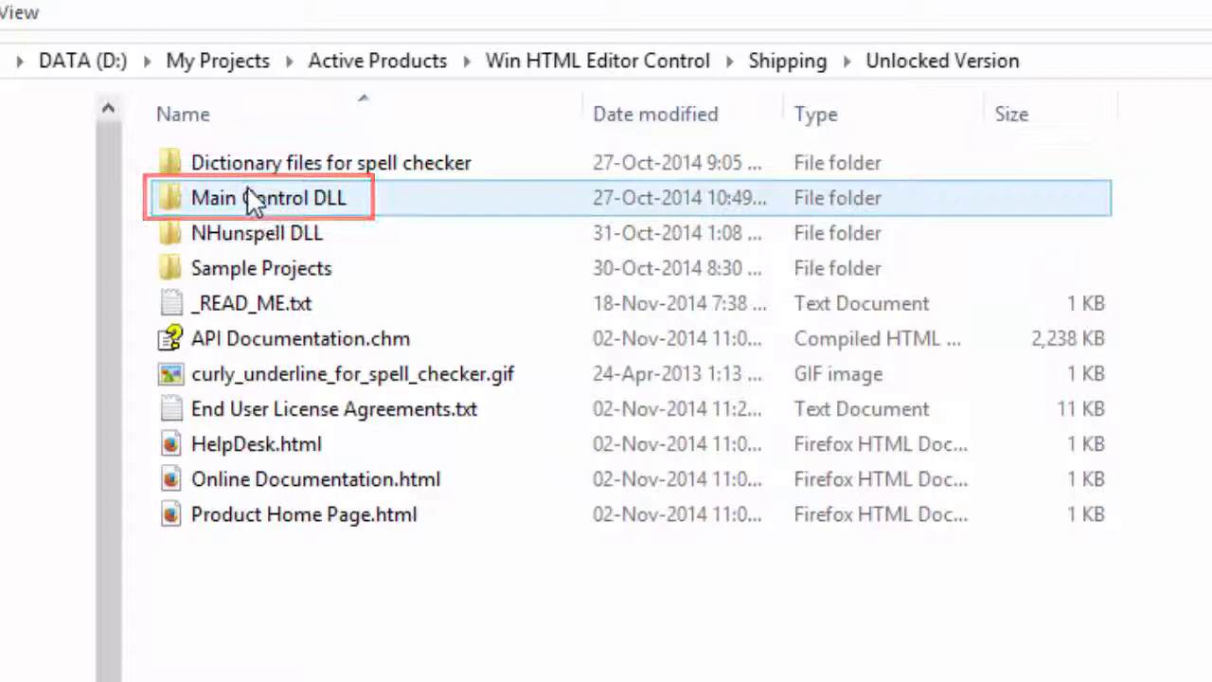
double_click(269, 197)
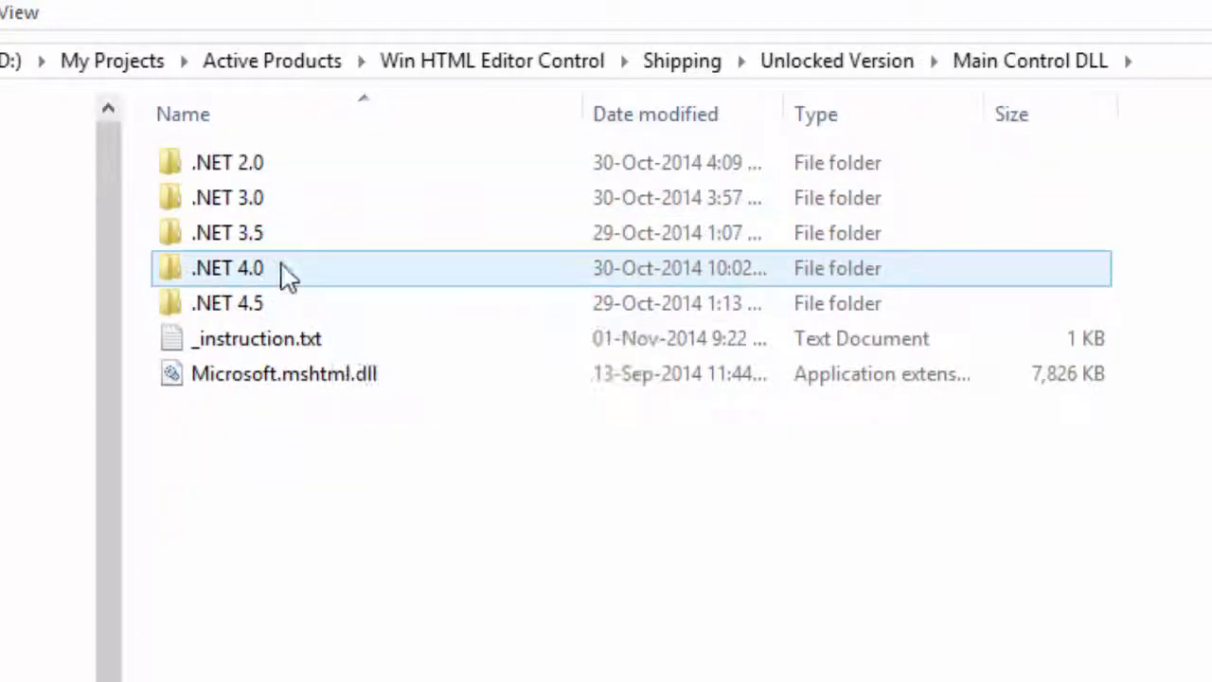
double_click(227, 268)
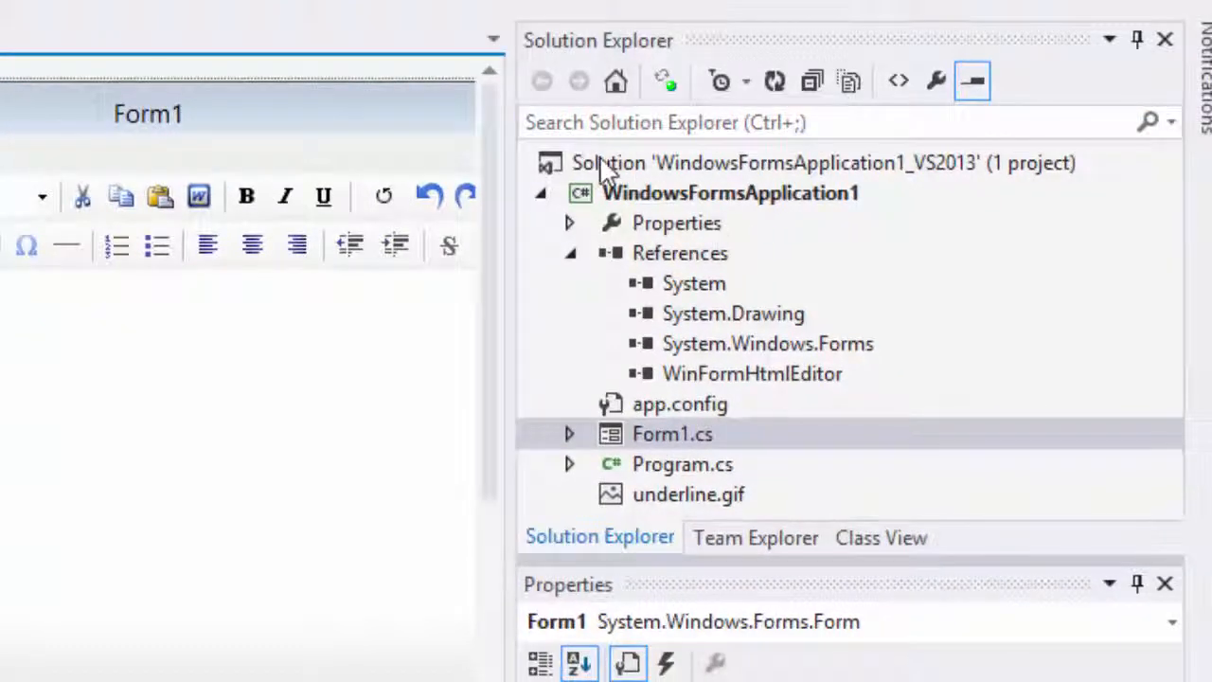
Step: Start a new project and browse to the Windows Desktop application templates
click(678, 253)
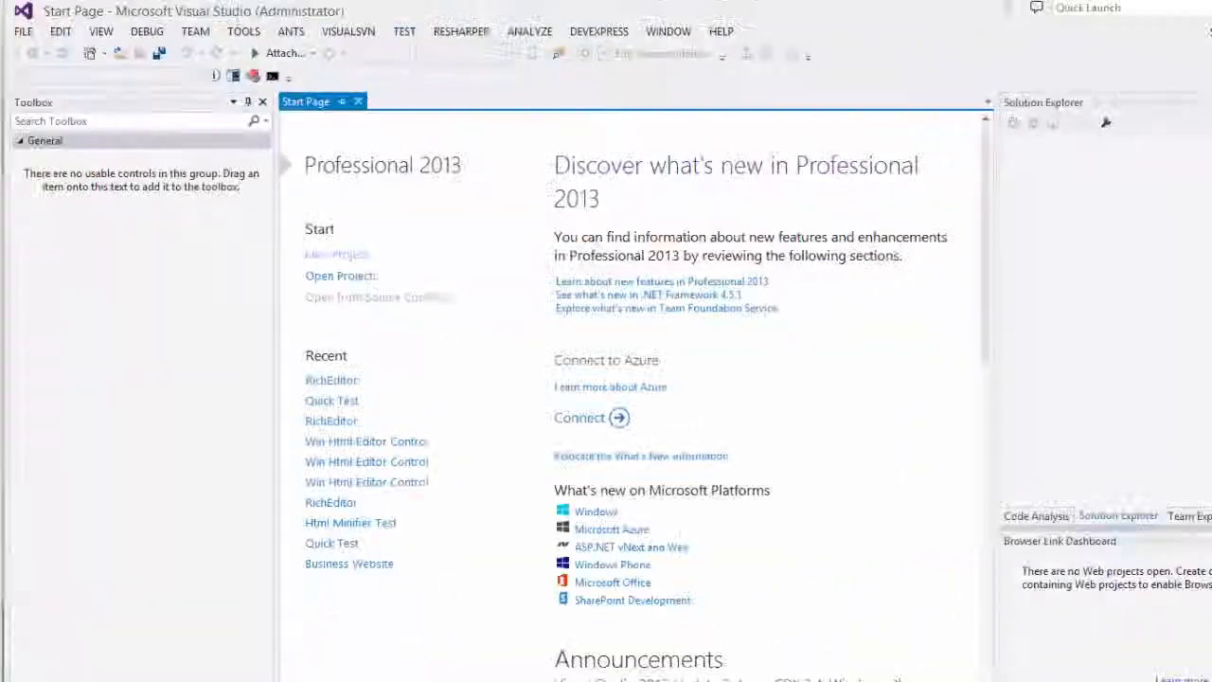
click(23, 32)
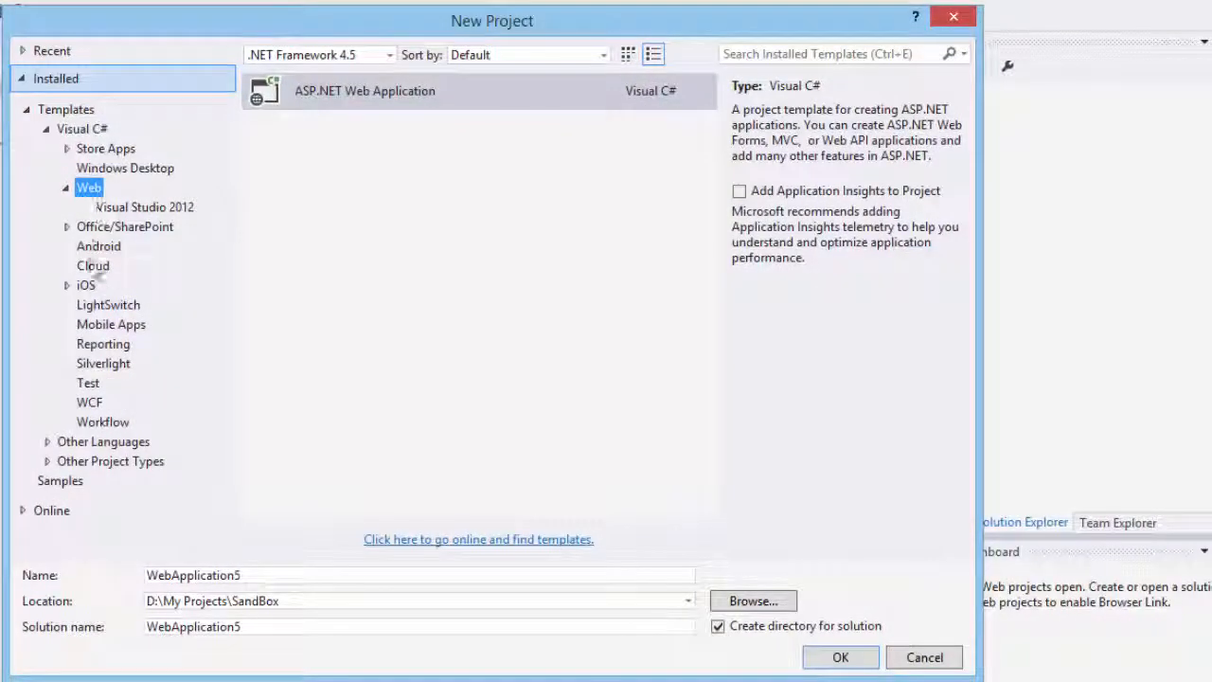
click(82, 129)
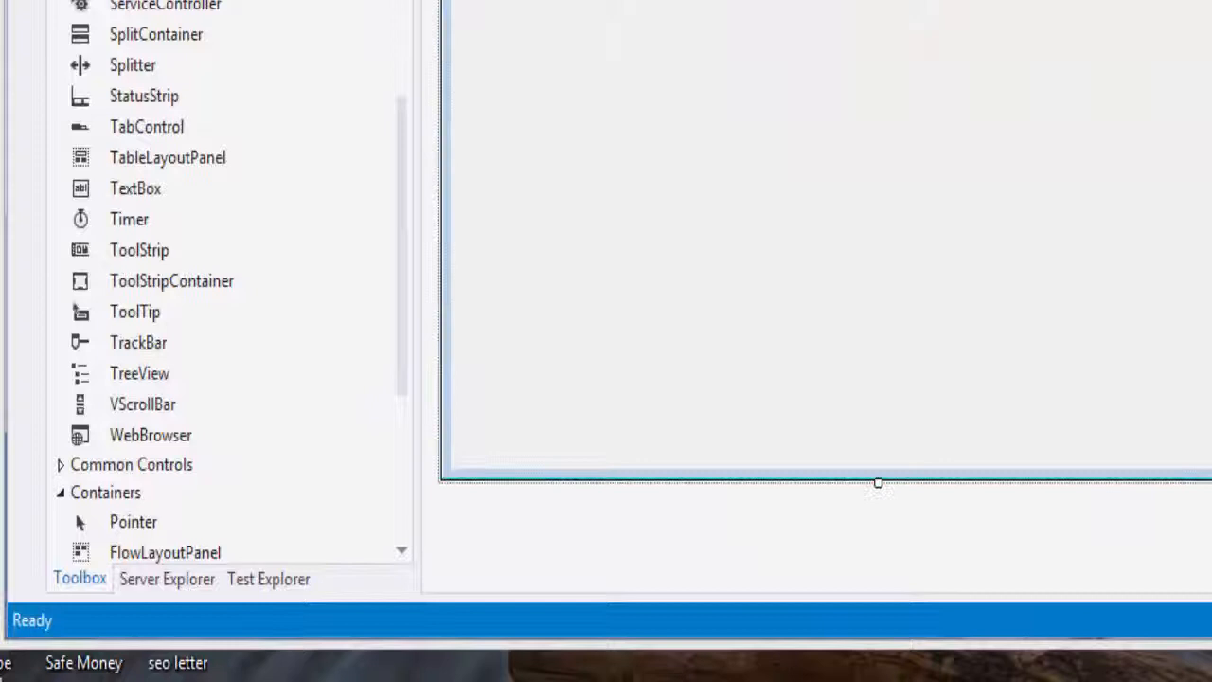
Step: From the General toolbox group, browse for the editor DLL and check WinFormHtmlEditor
scroll(down, 3)
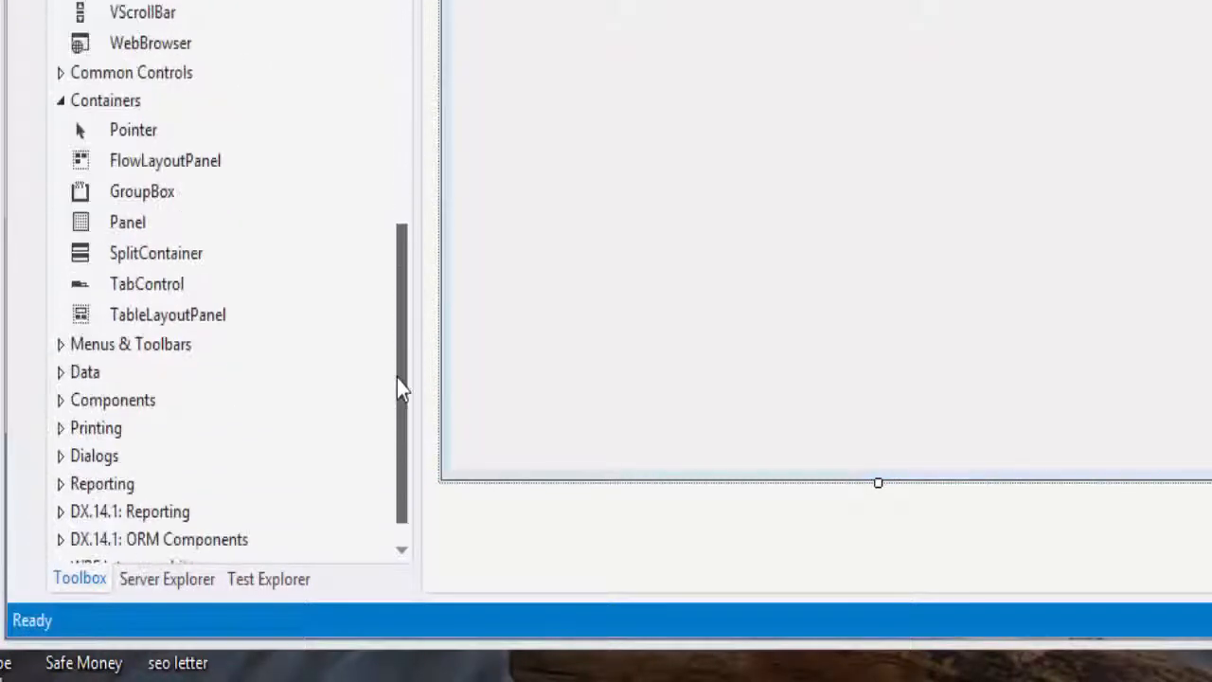
scroll(down, 3)
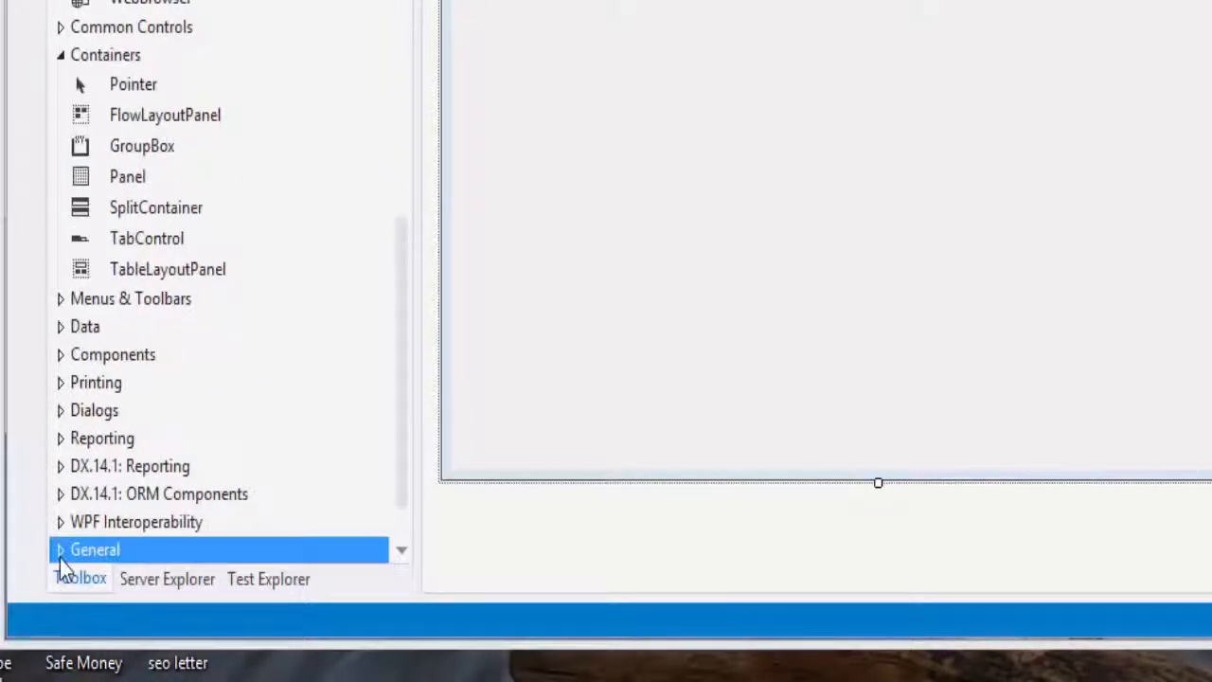
right_click(95, 549)
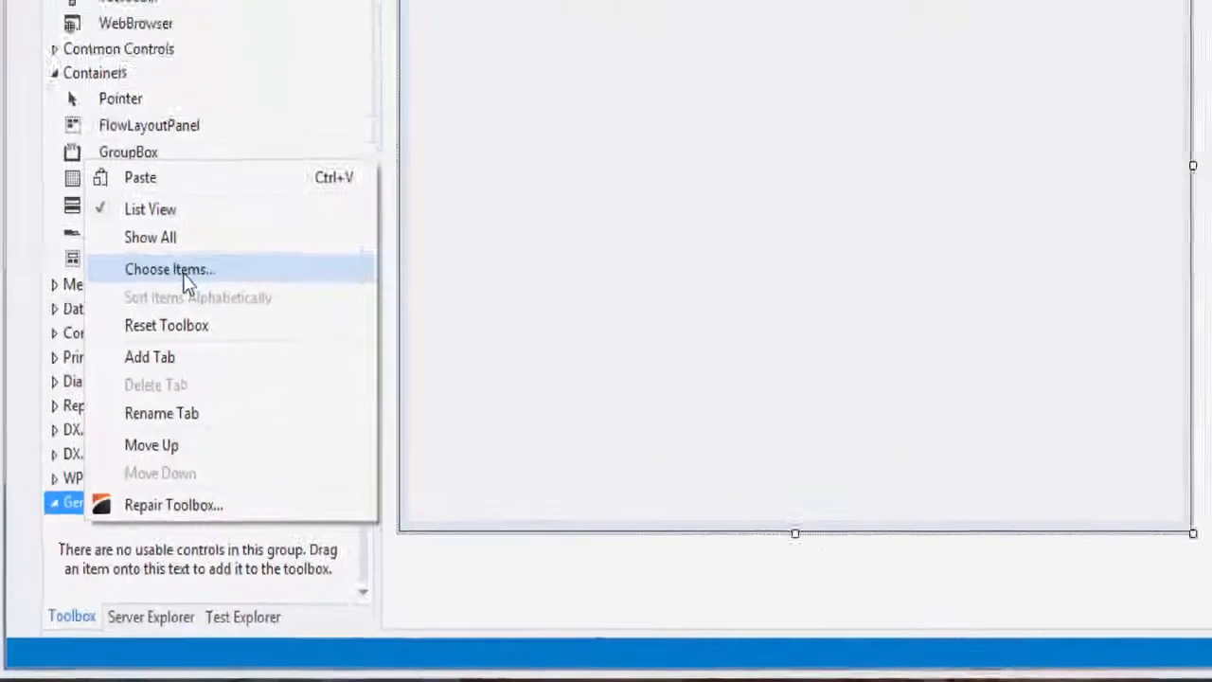
click(170, 269)
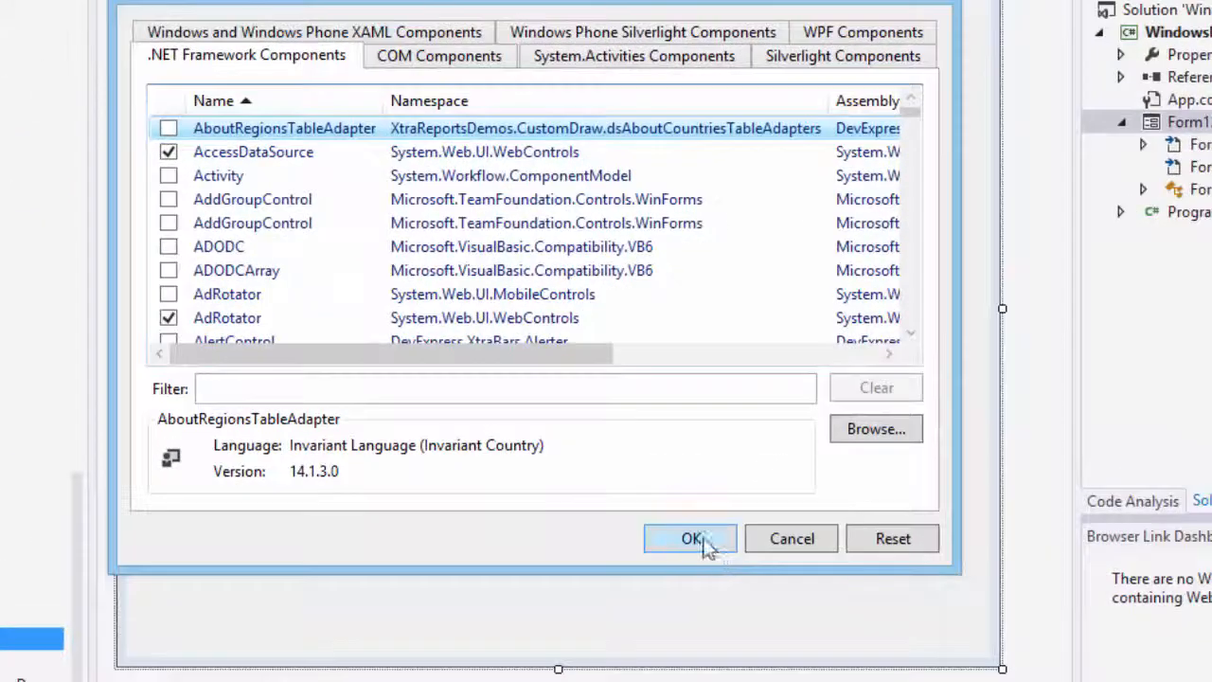
click(875, 428)
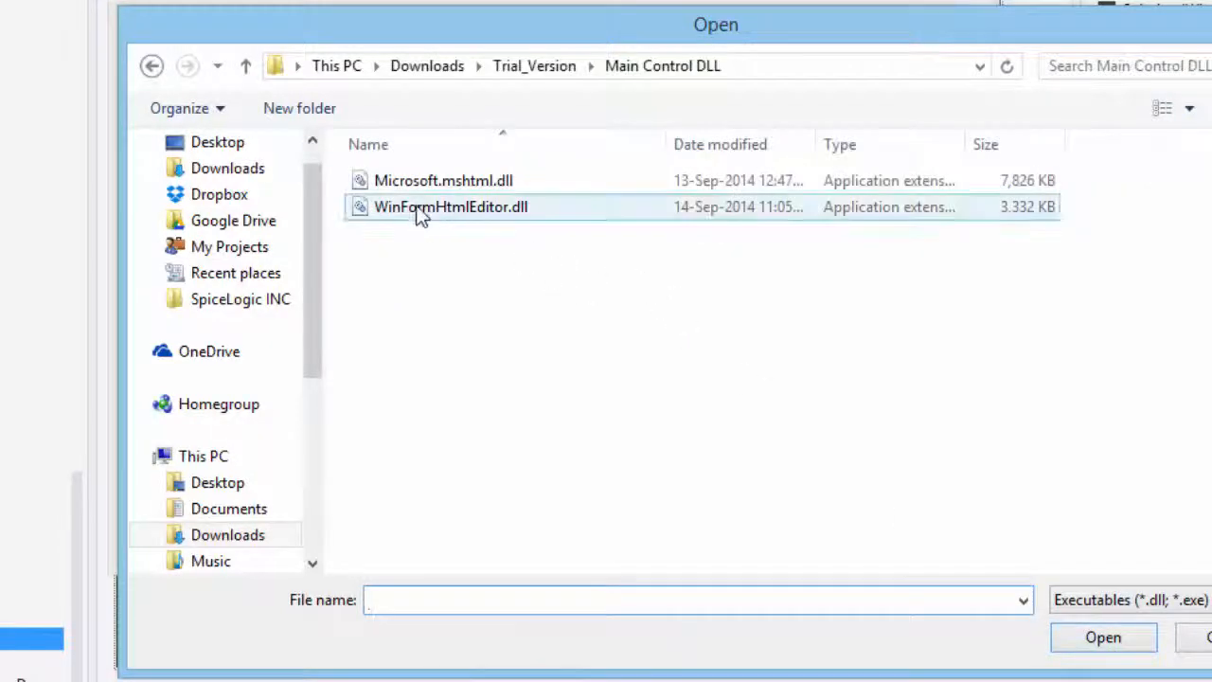
click(1102, 636)
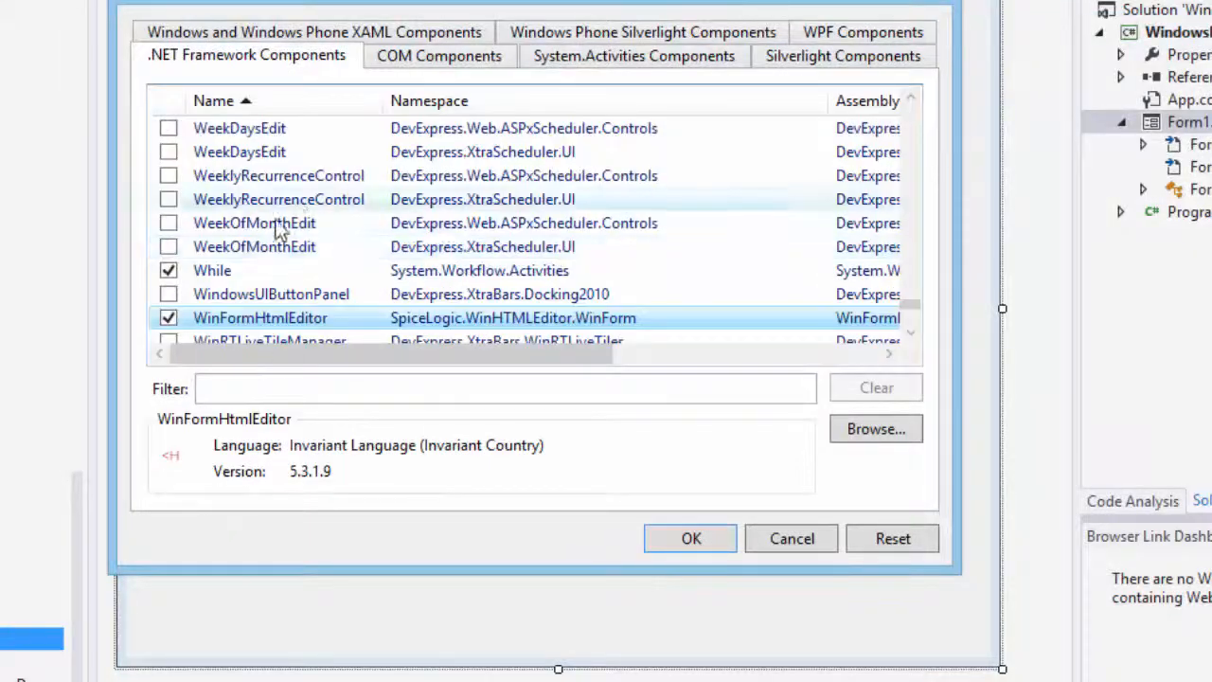
mouse_move(179, 473)
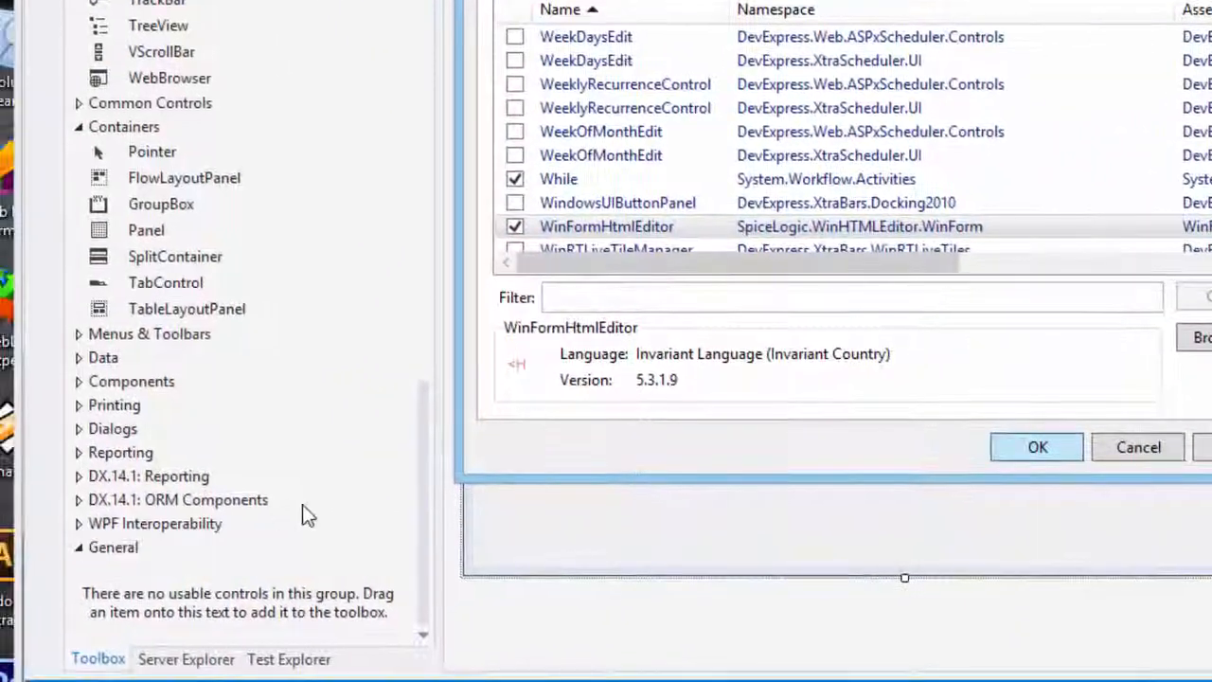
Step: Add WinFormHtmlEditor to the toolbox, run Form1 and type 'khkjh' in the editor
click(1036, 446)
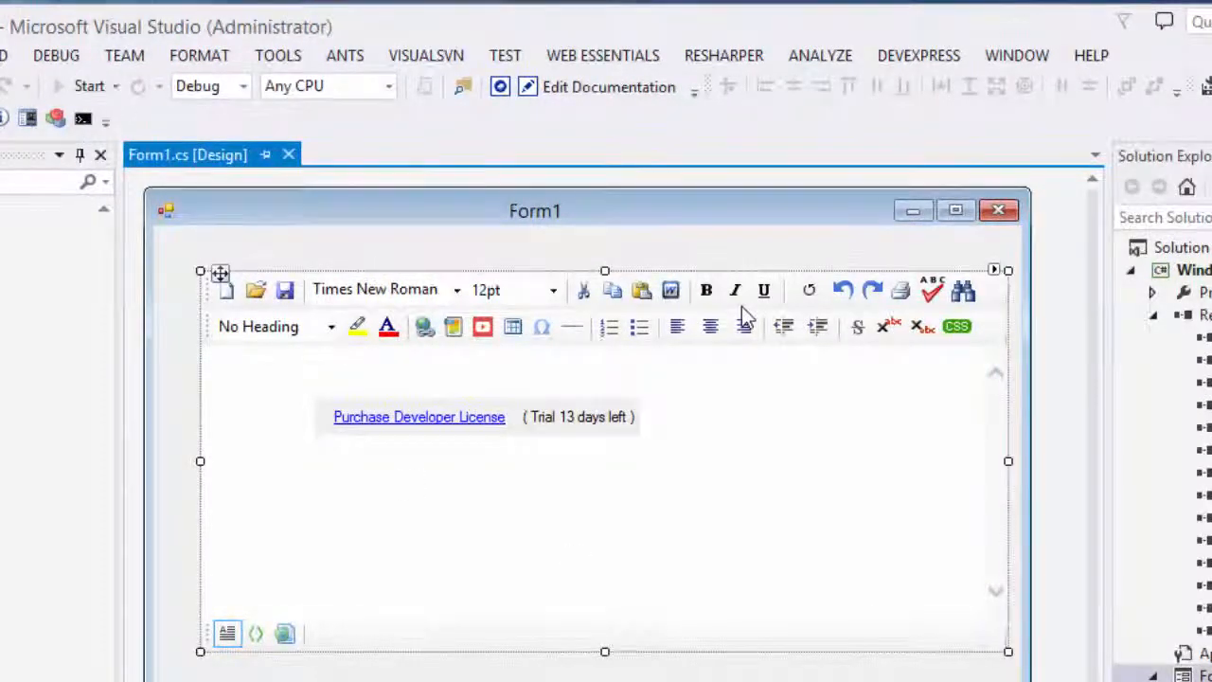
click(89, 85)
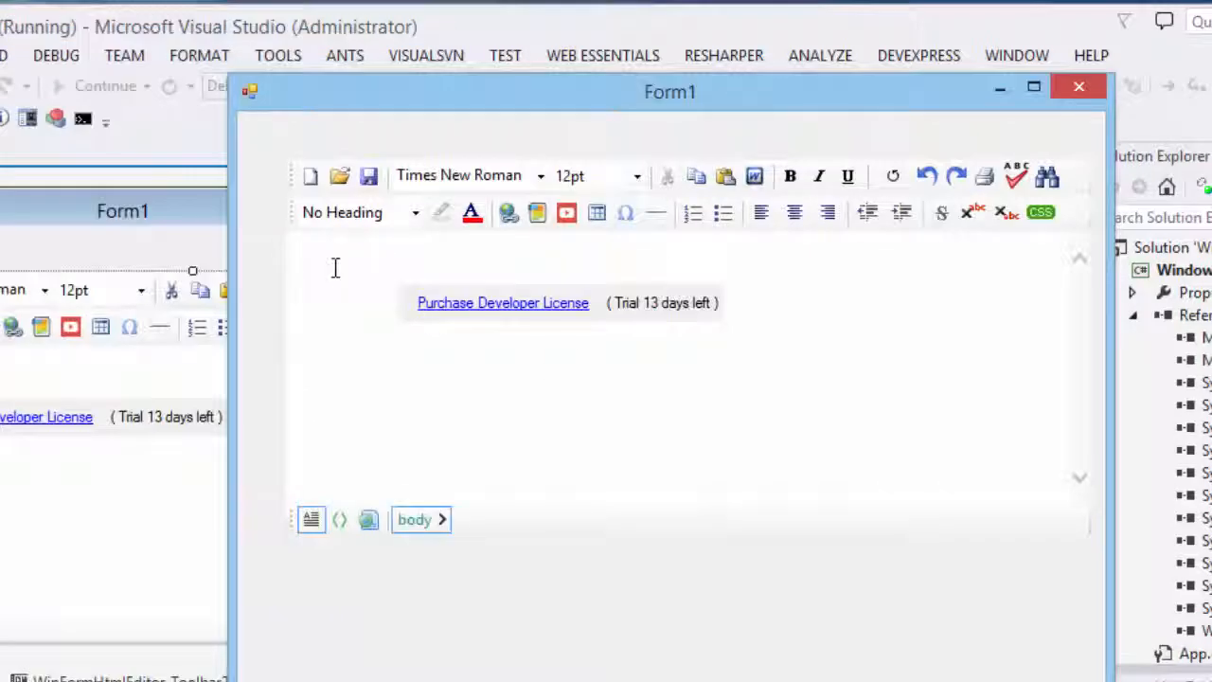
text(khkjh)
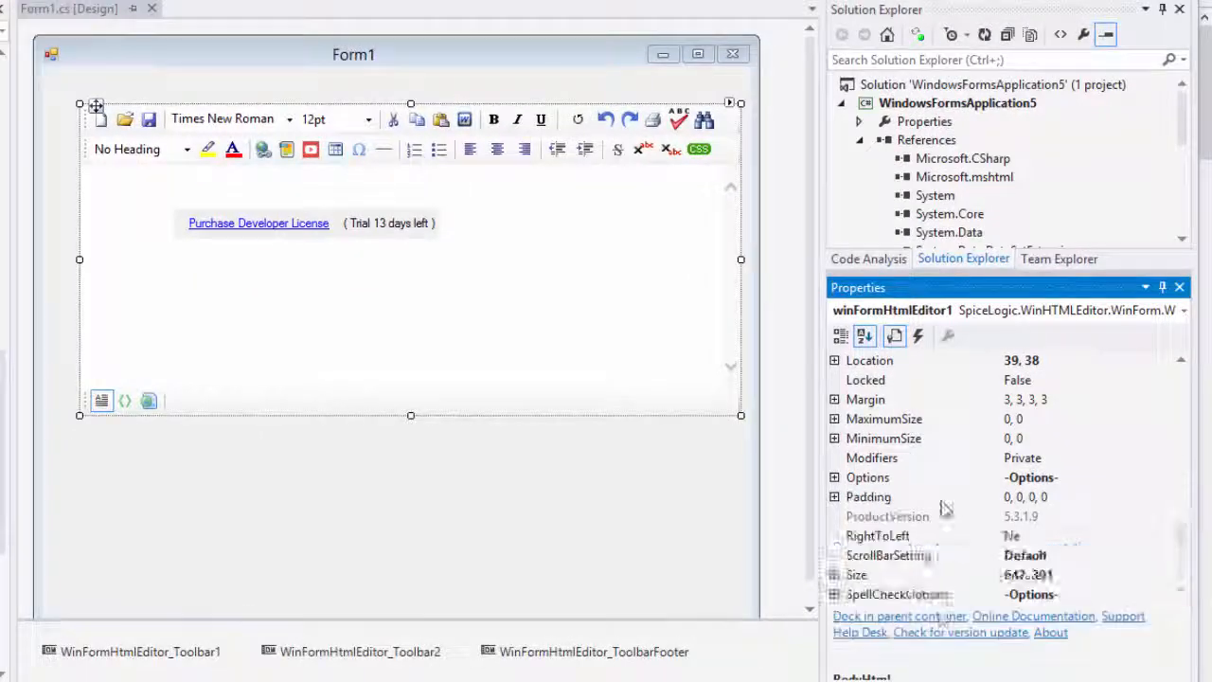
Step: Turn on FireInlineSpellCheckingOnKeyStroke and open the editor's Tasks panel
scroll(up, 3)
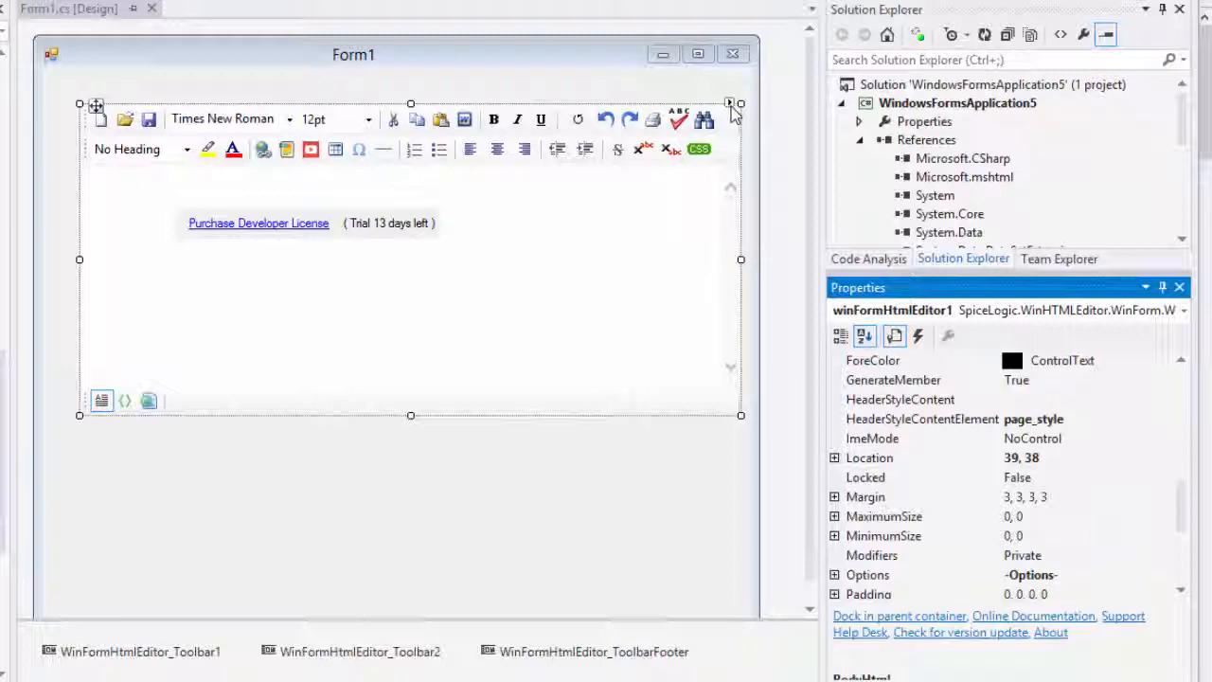
click(729, 103)
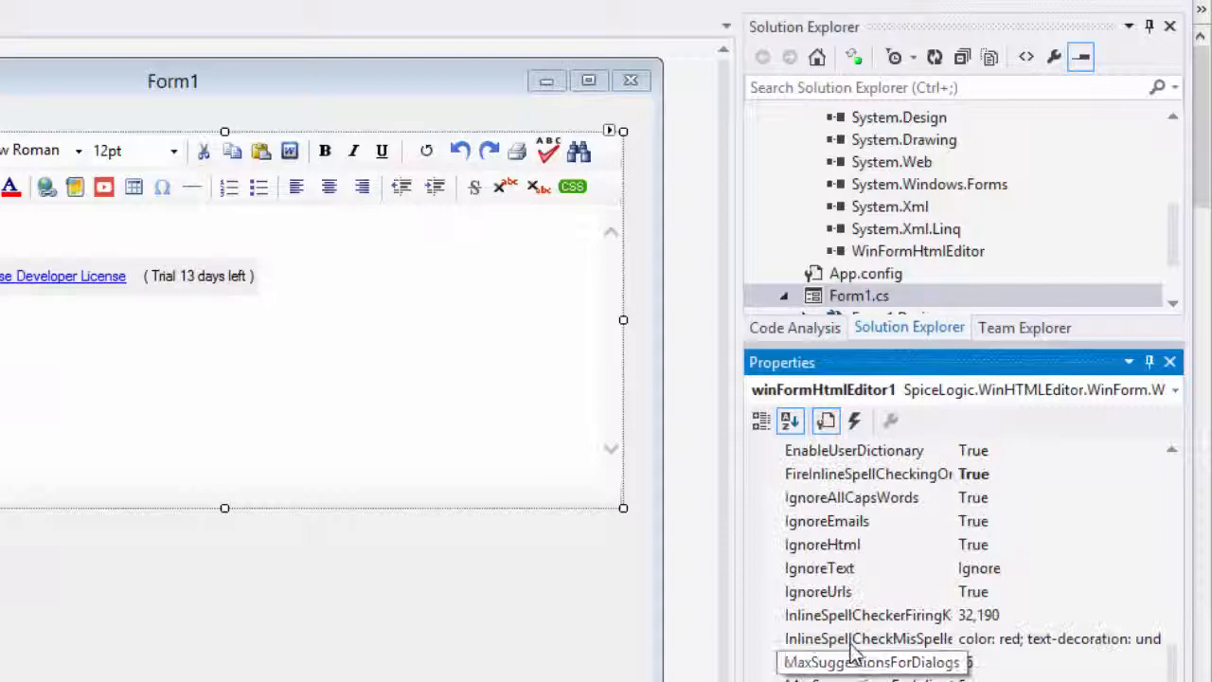
scroll(up, 3)
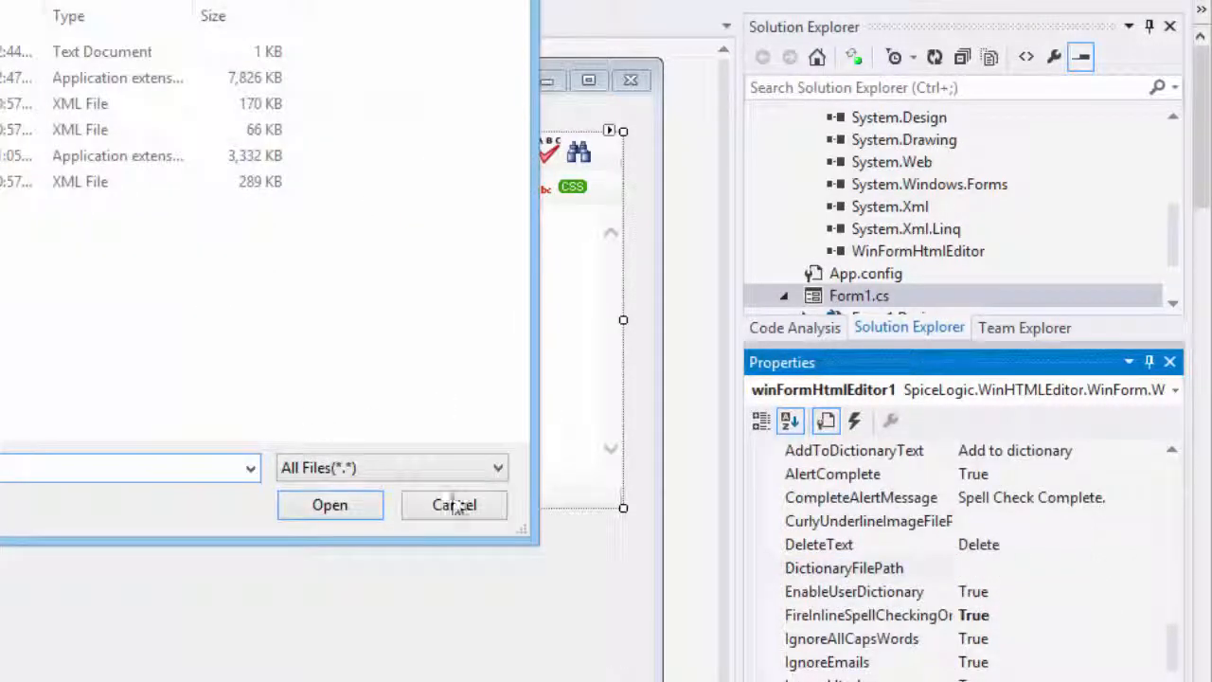
click(453, 504)
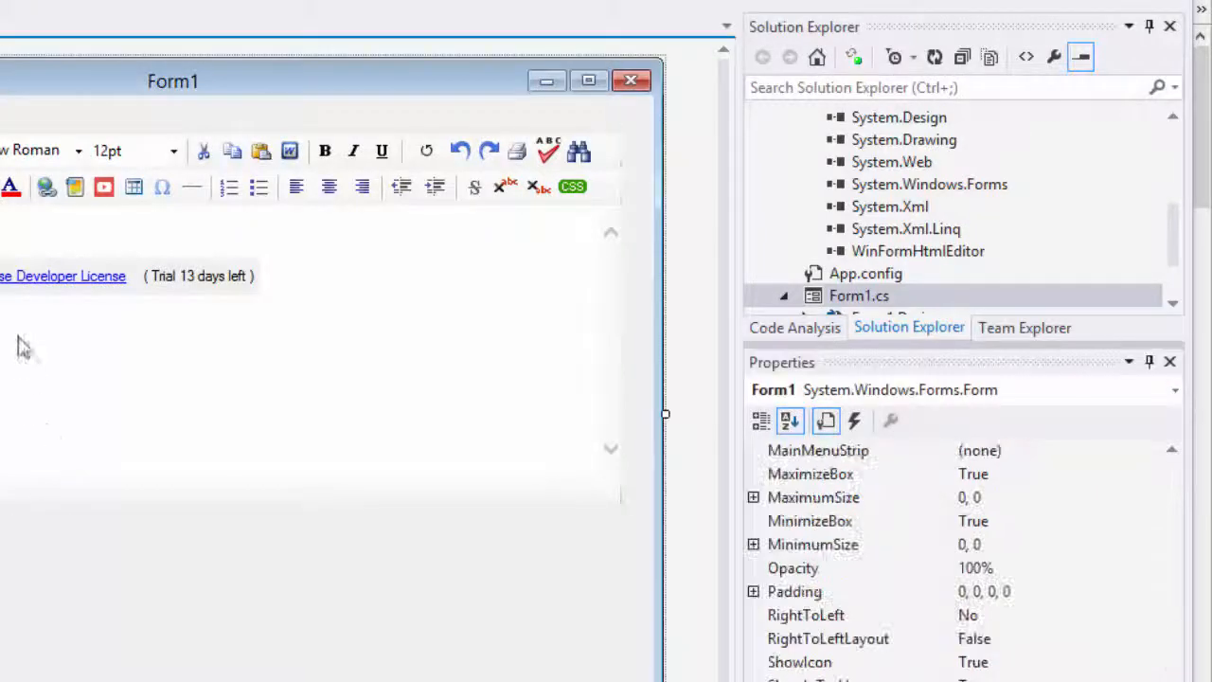
click(611, 130)
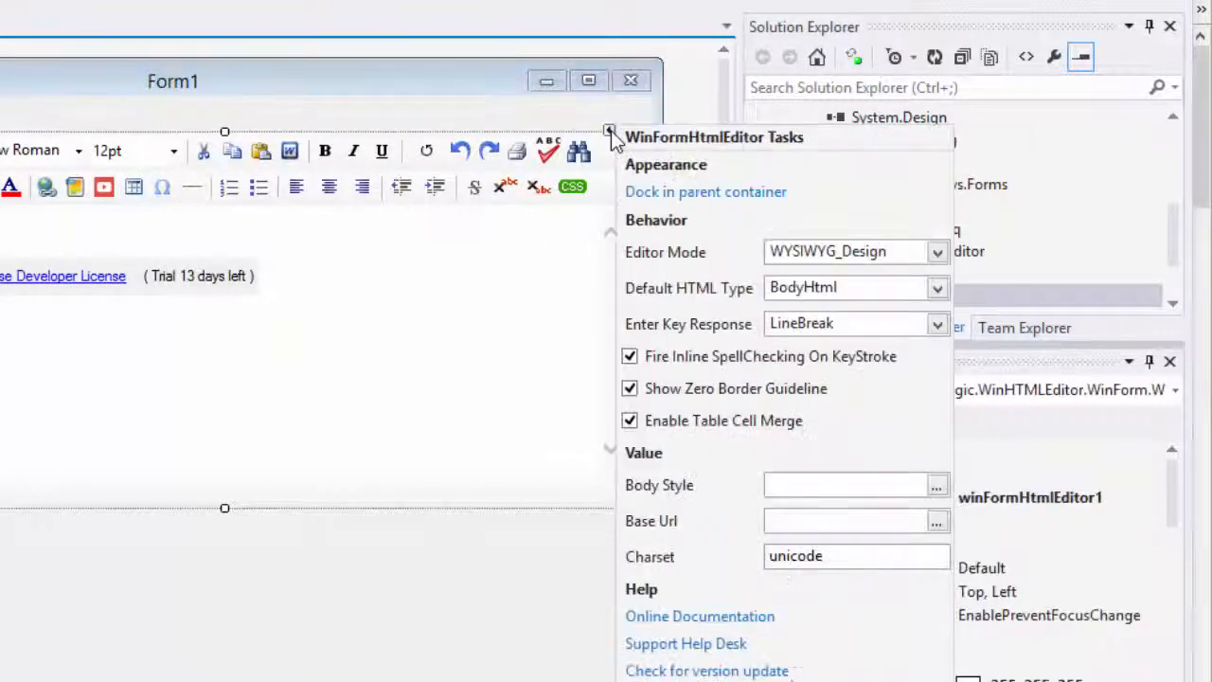
mouse_move(440, 544)
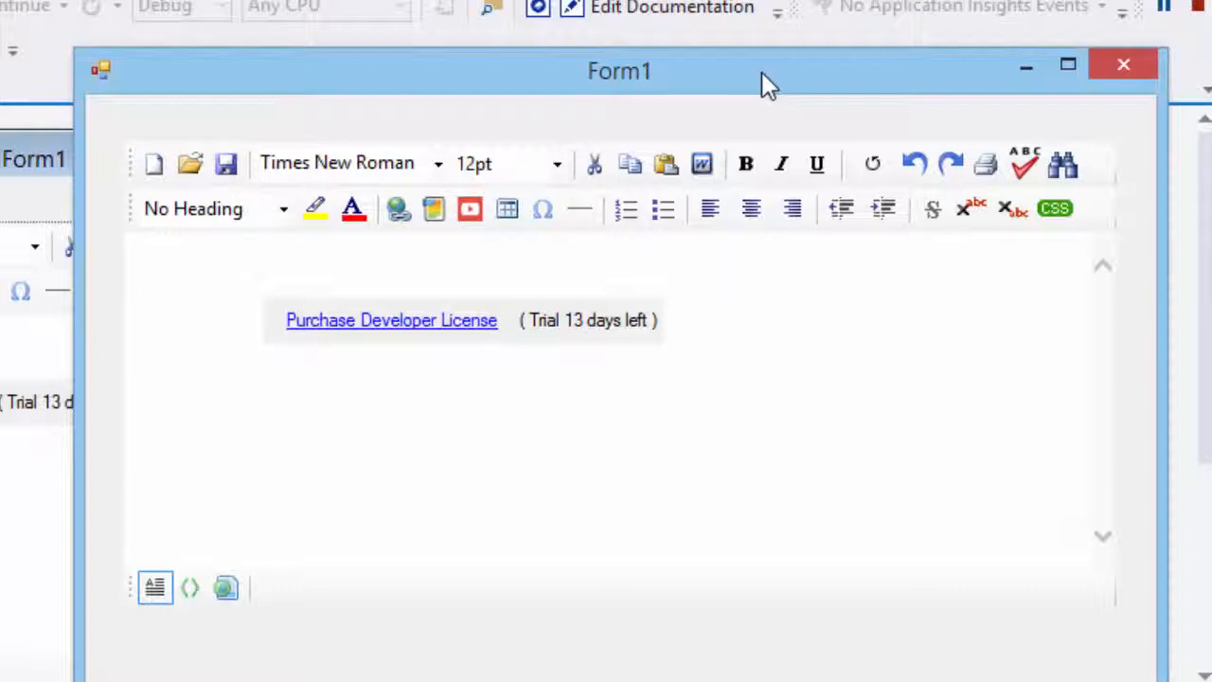
Step: Type 'i looove mango. and icce crea' into the running editor to test spell checking
text(i looove m)
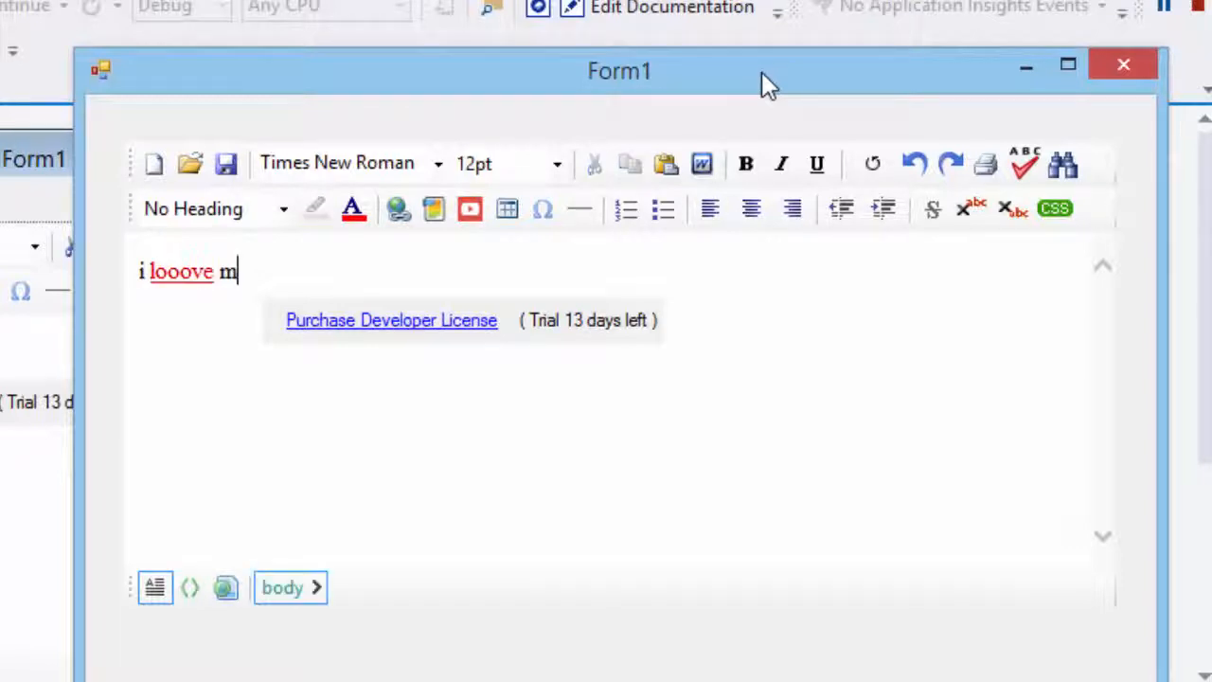
text(ango.)
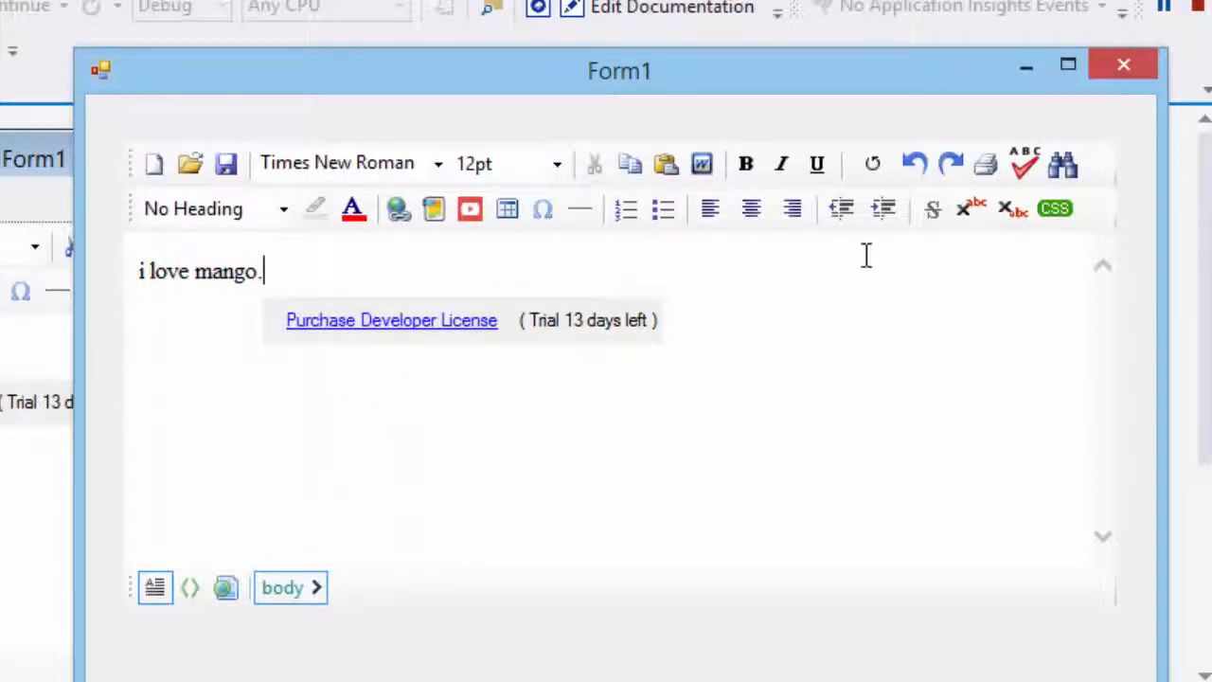
text(an)
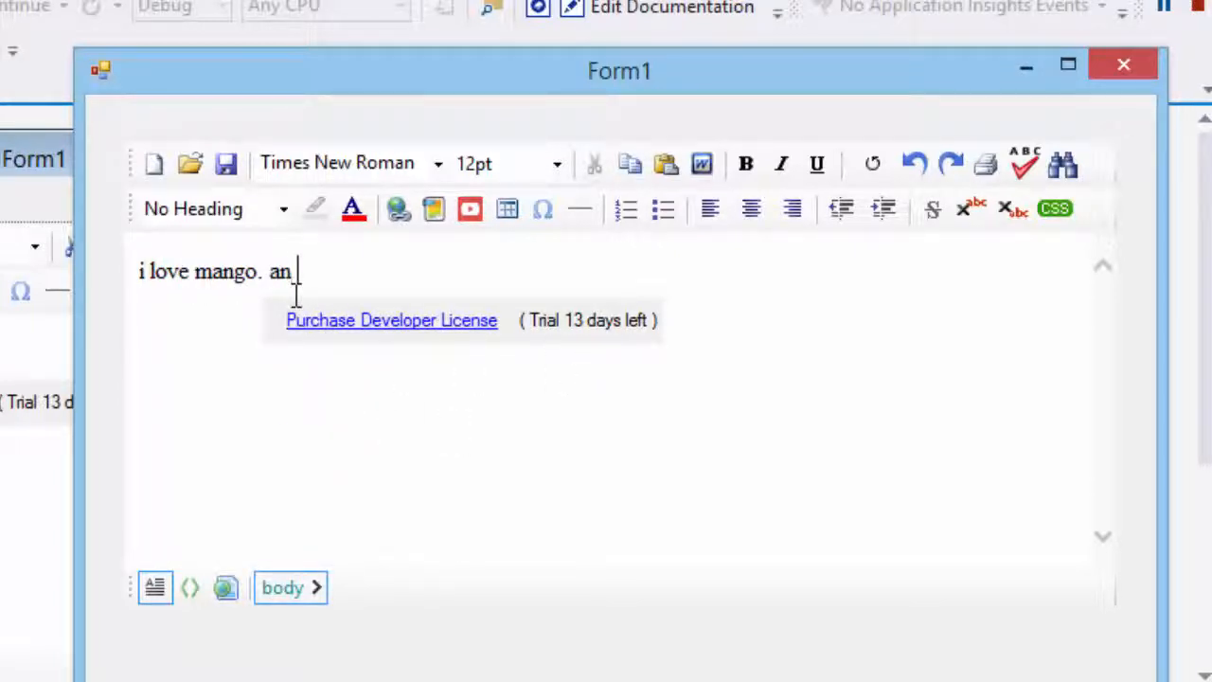
text(d)
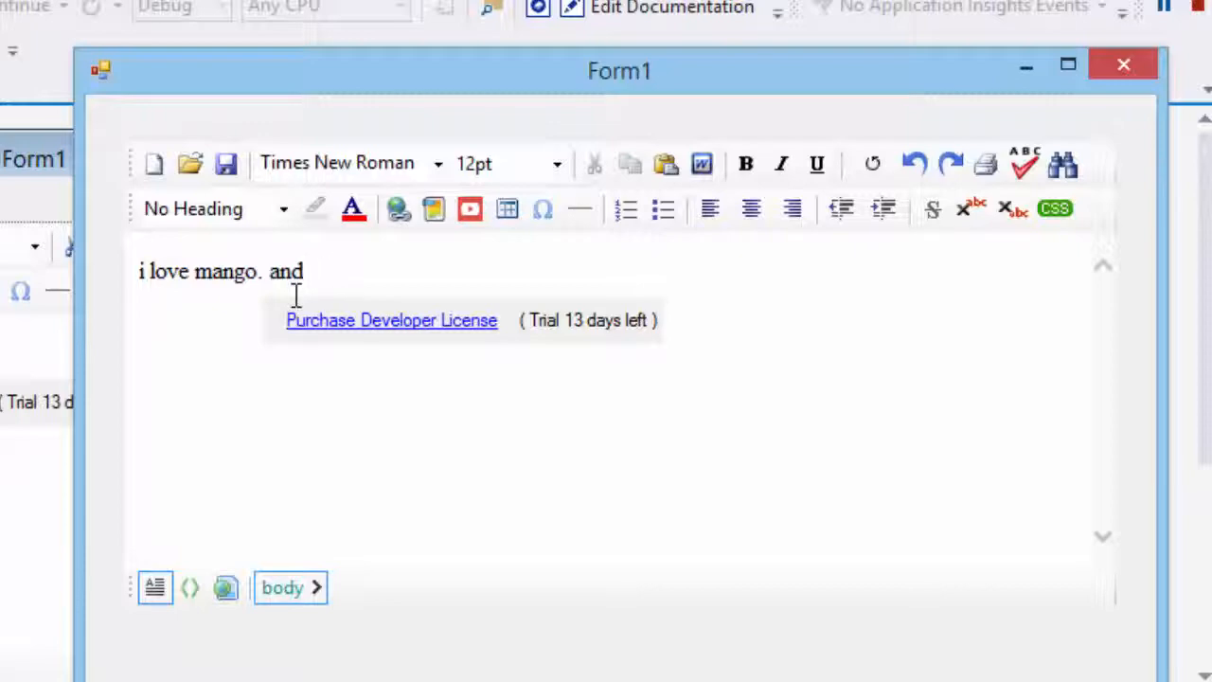
text(icce crea)
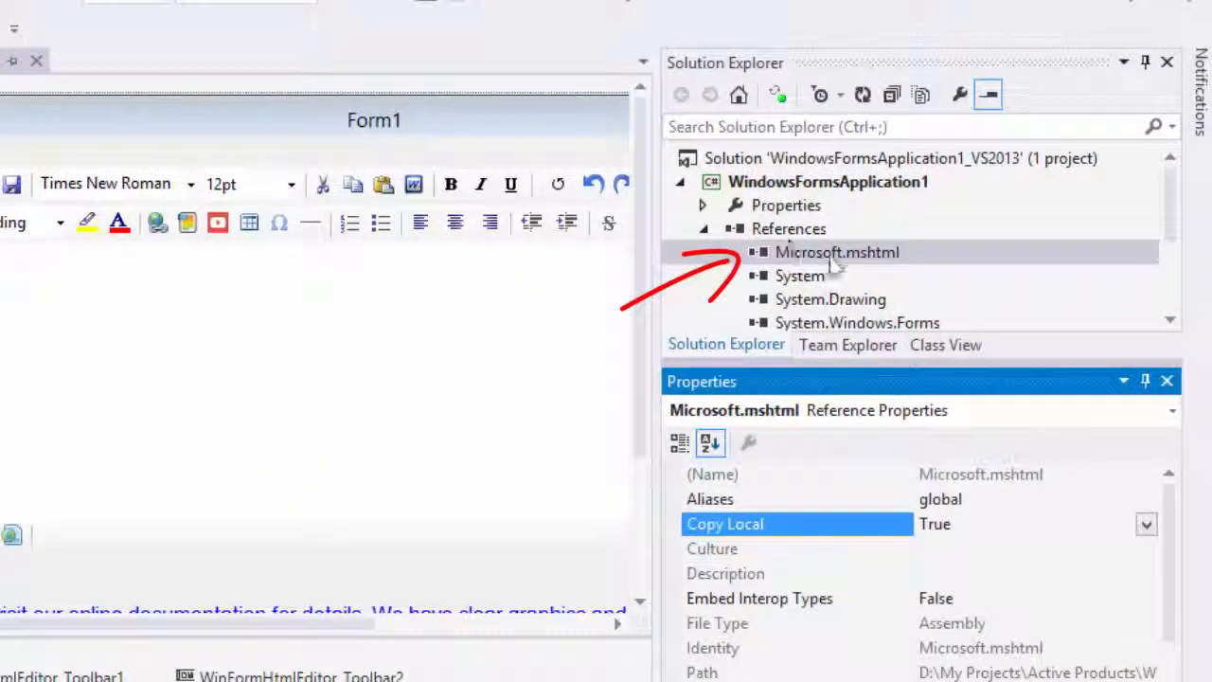
mouse_move(805, 260)
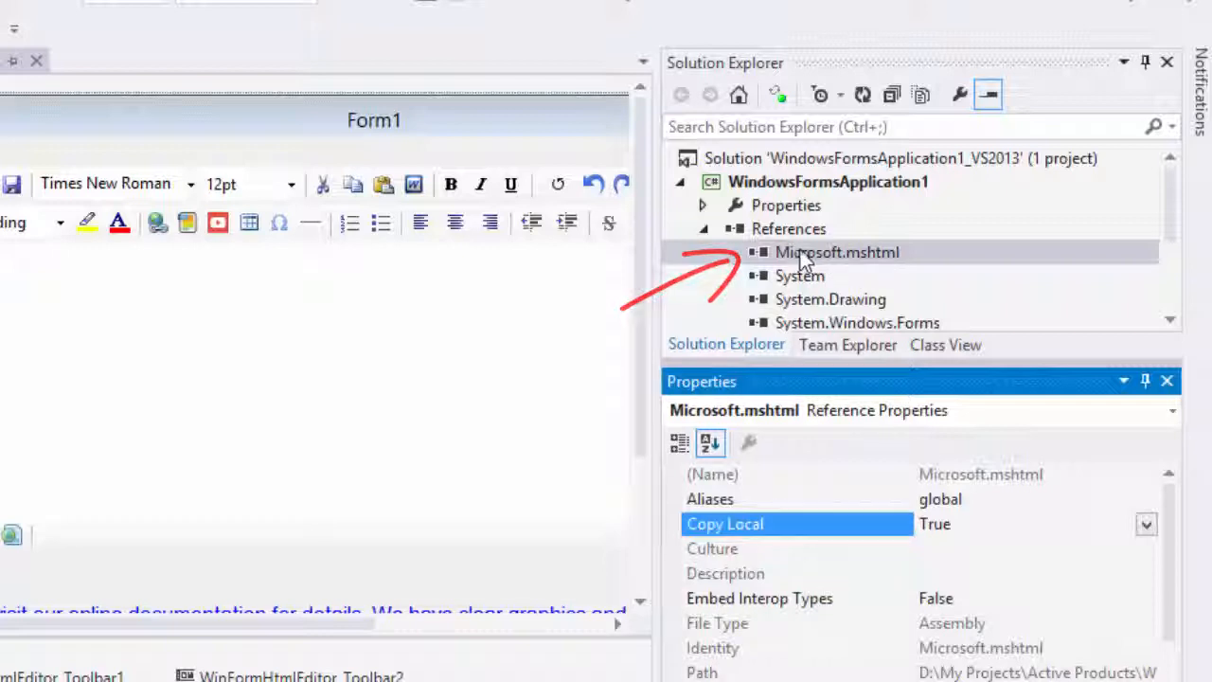